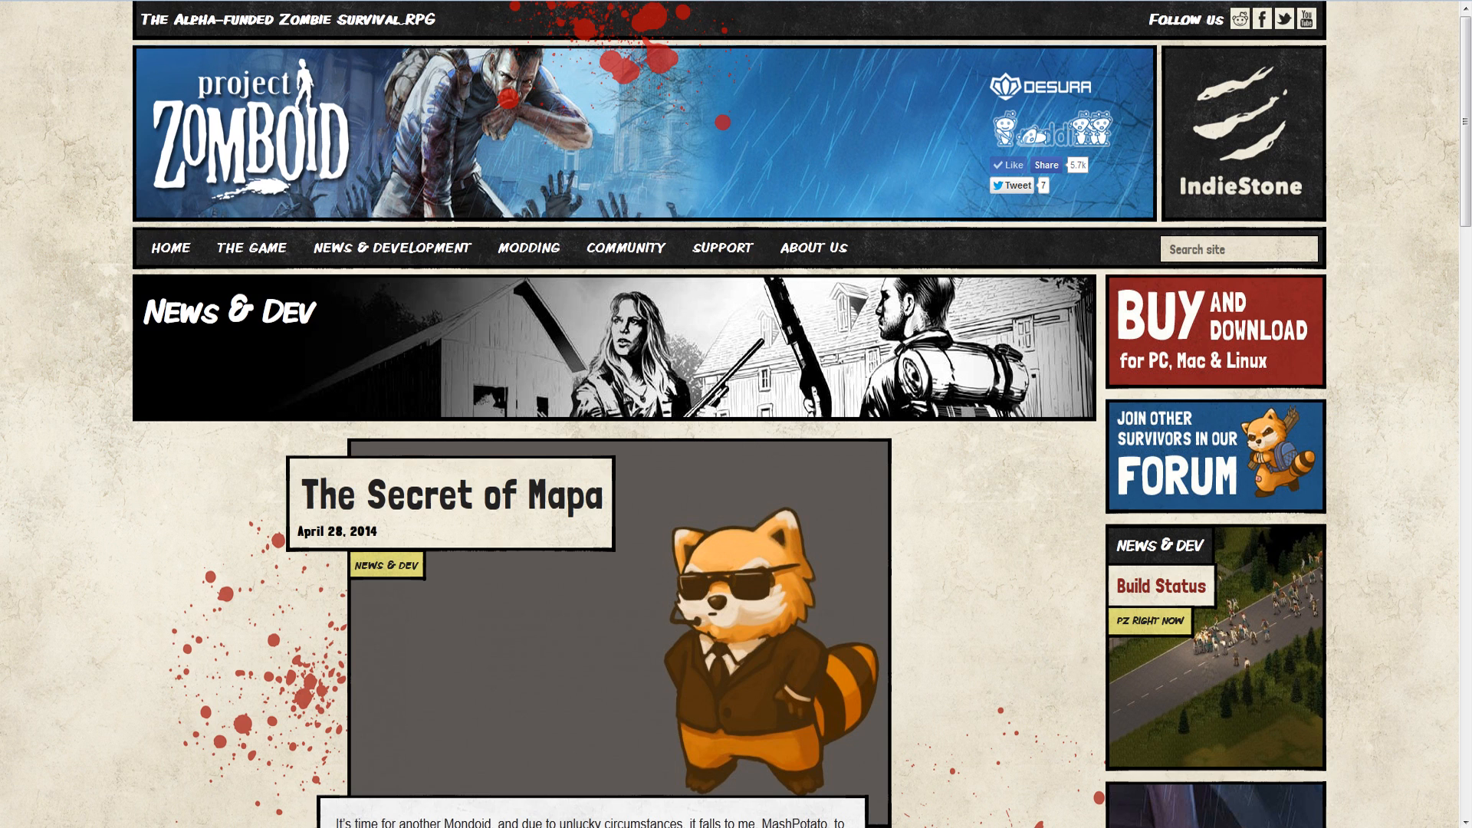
{"action": "mouse_move", "coordinate": [390, 339]}
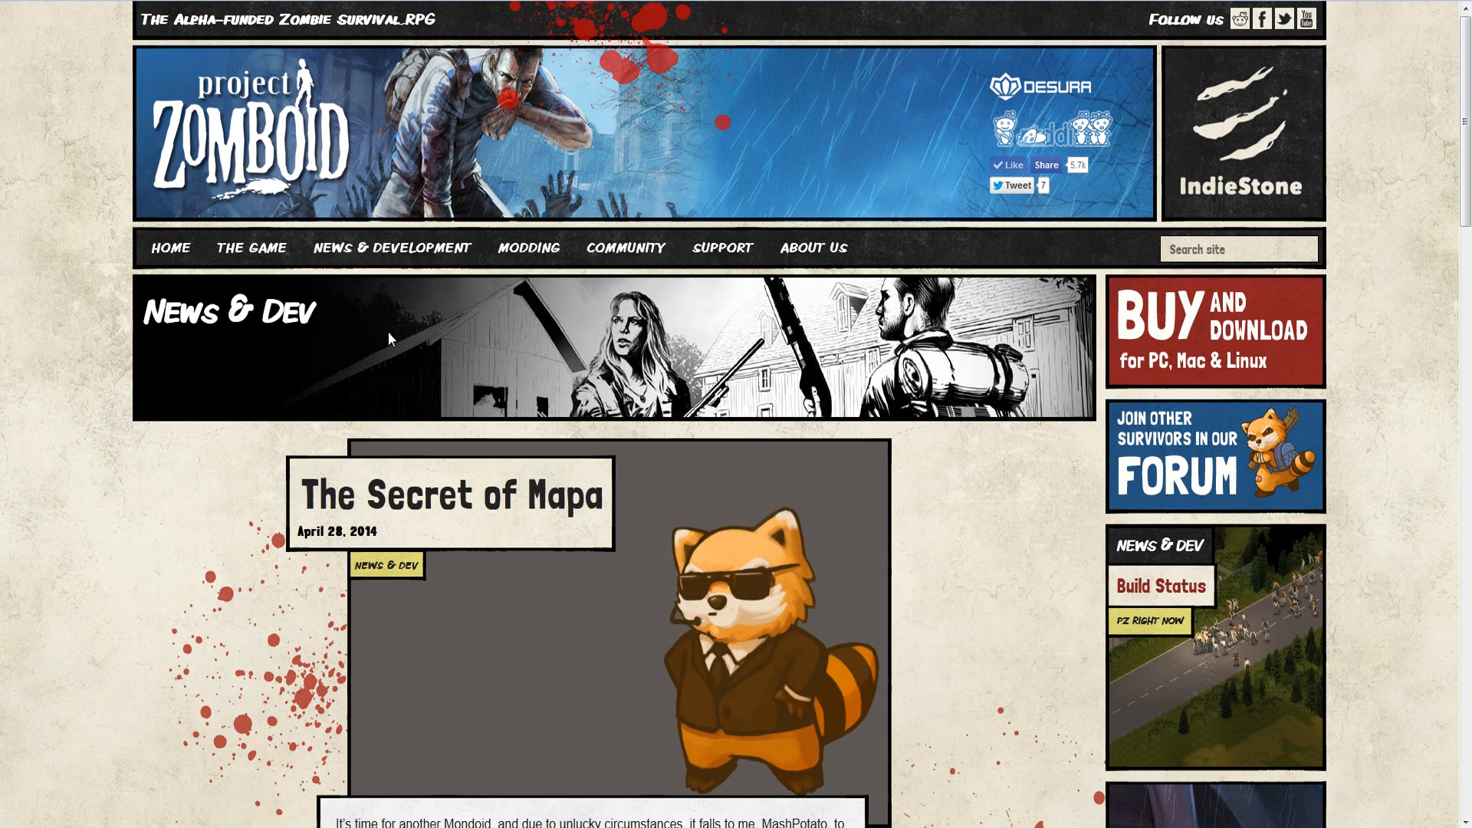
{"action": "scroll", "scroll_direction": "down", "scroll_amount": 3}
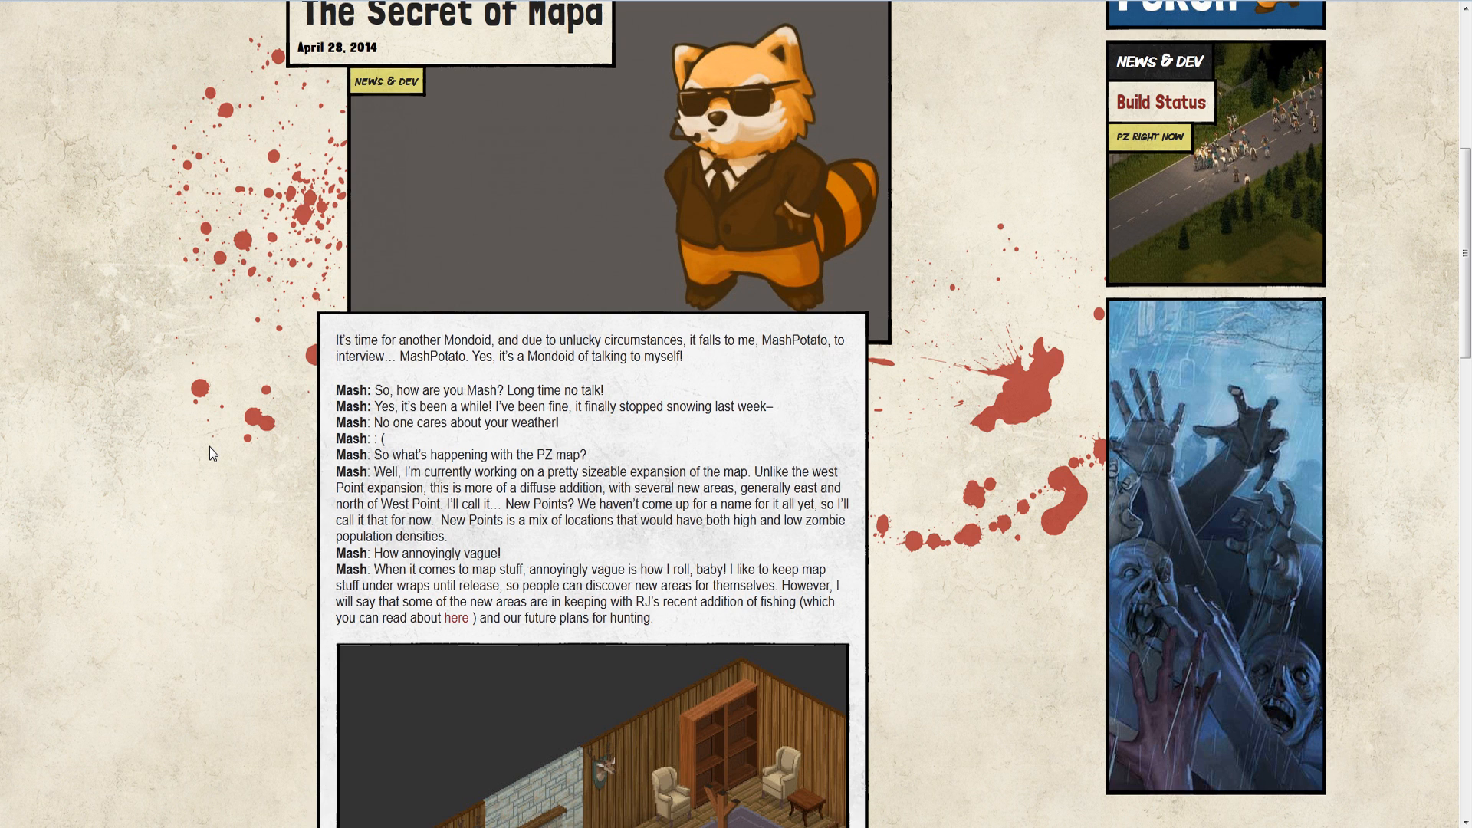
{"action": "scroll", "scroll_direction": "down", "scroll_amount": 3}
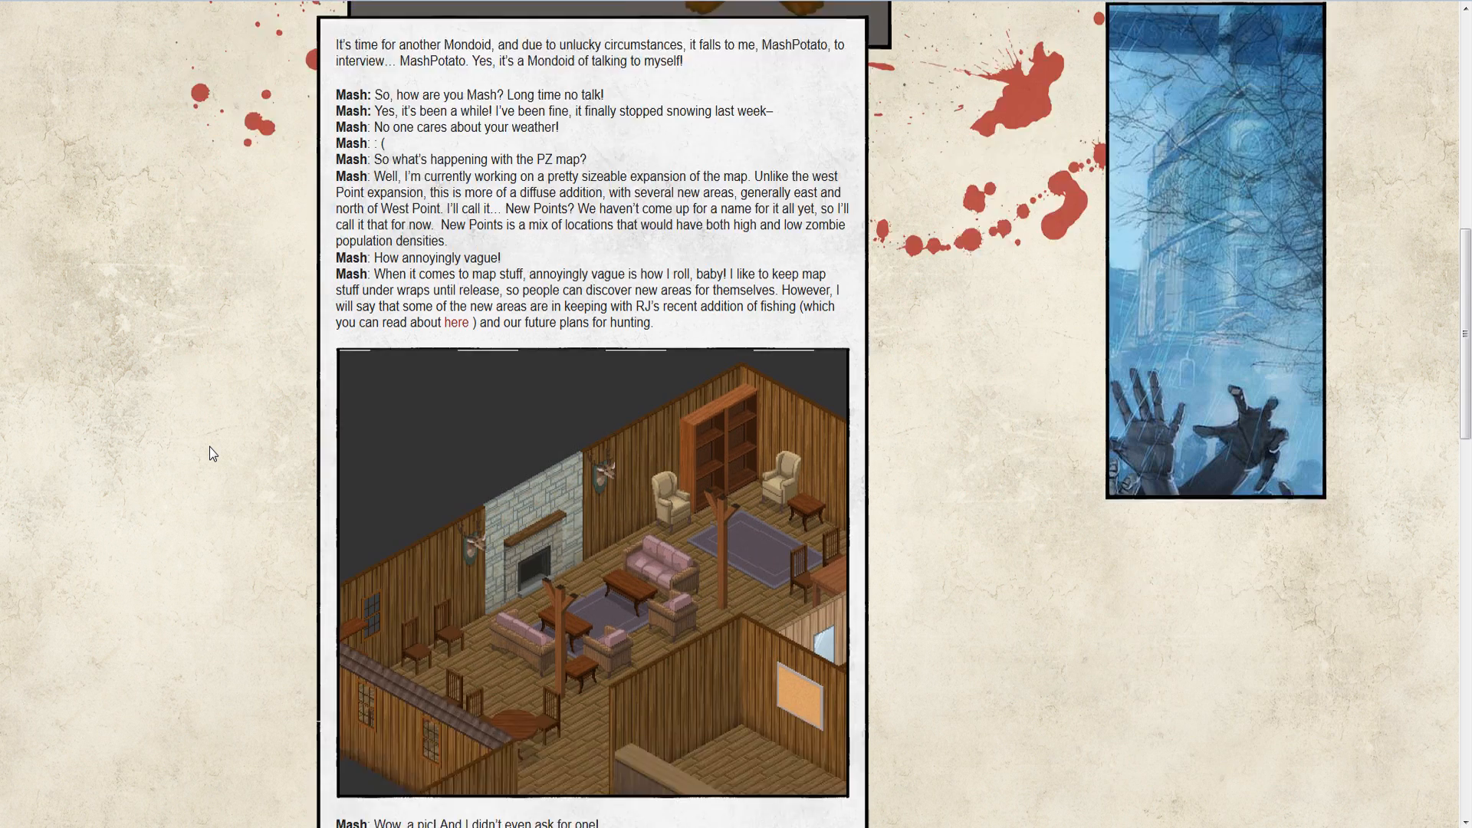
{"action": "scroll", "scroll_direction": "down", "scroll_amount": 3}
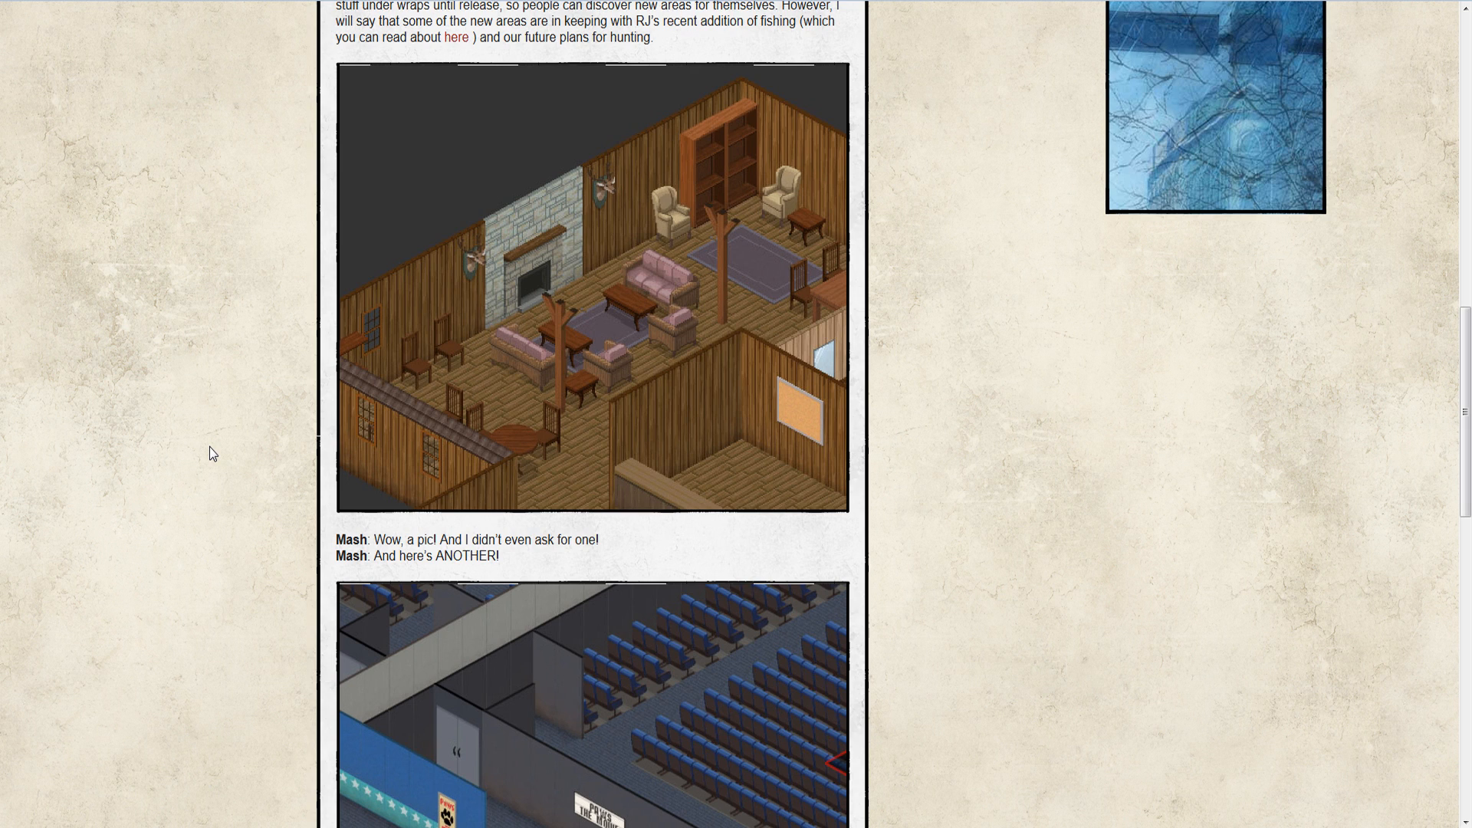
{"action": "scroll", "scroll_direction": "down", "scroll_amount": 3}
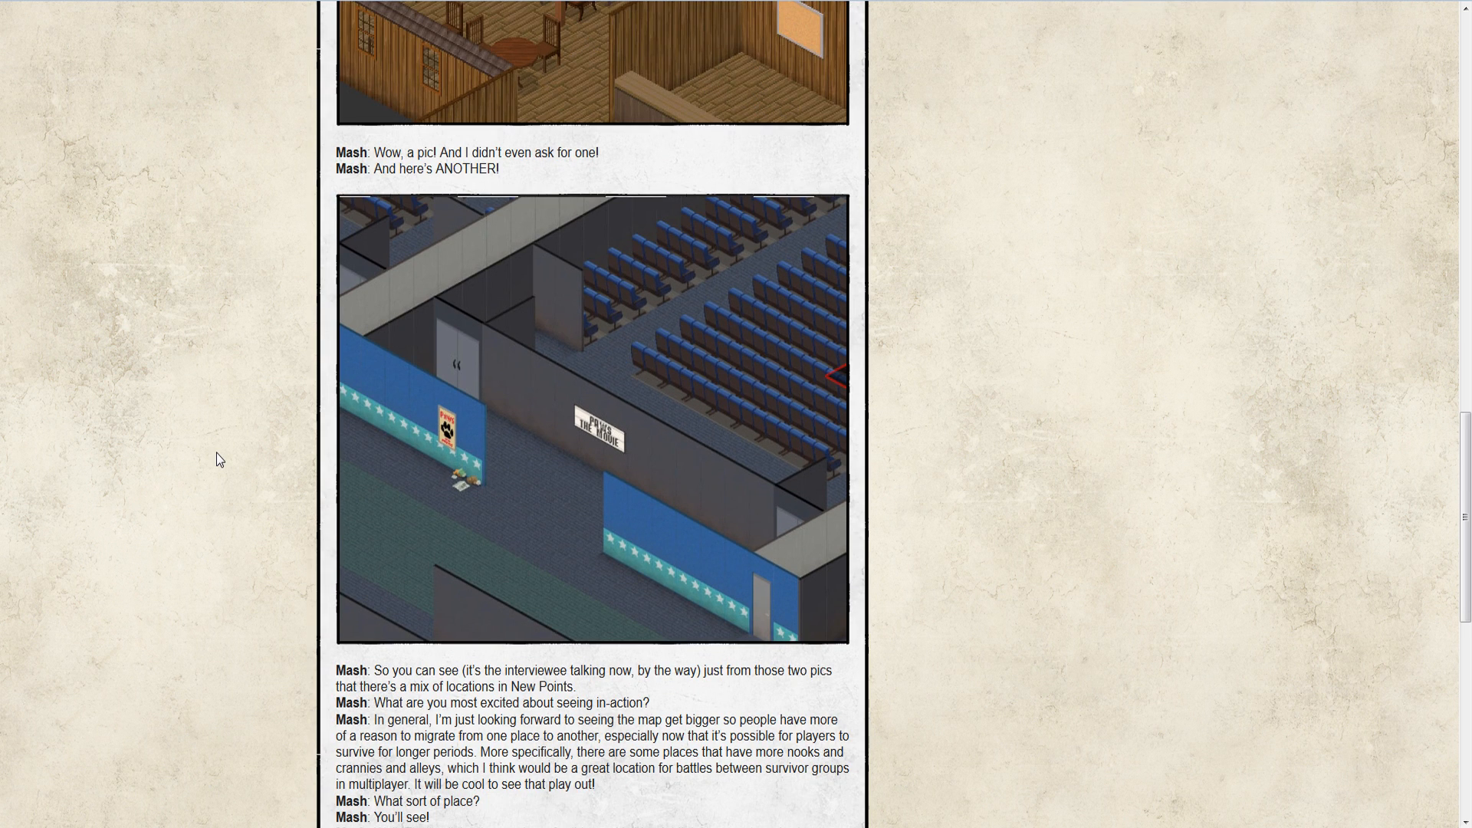
{"action": "mouse_move", "coordinate": [1306, 521]}
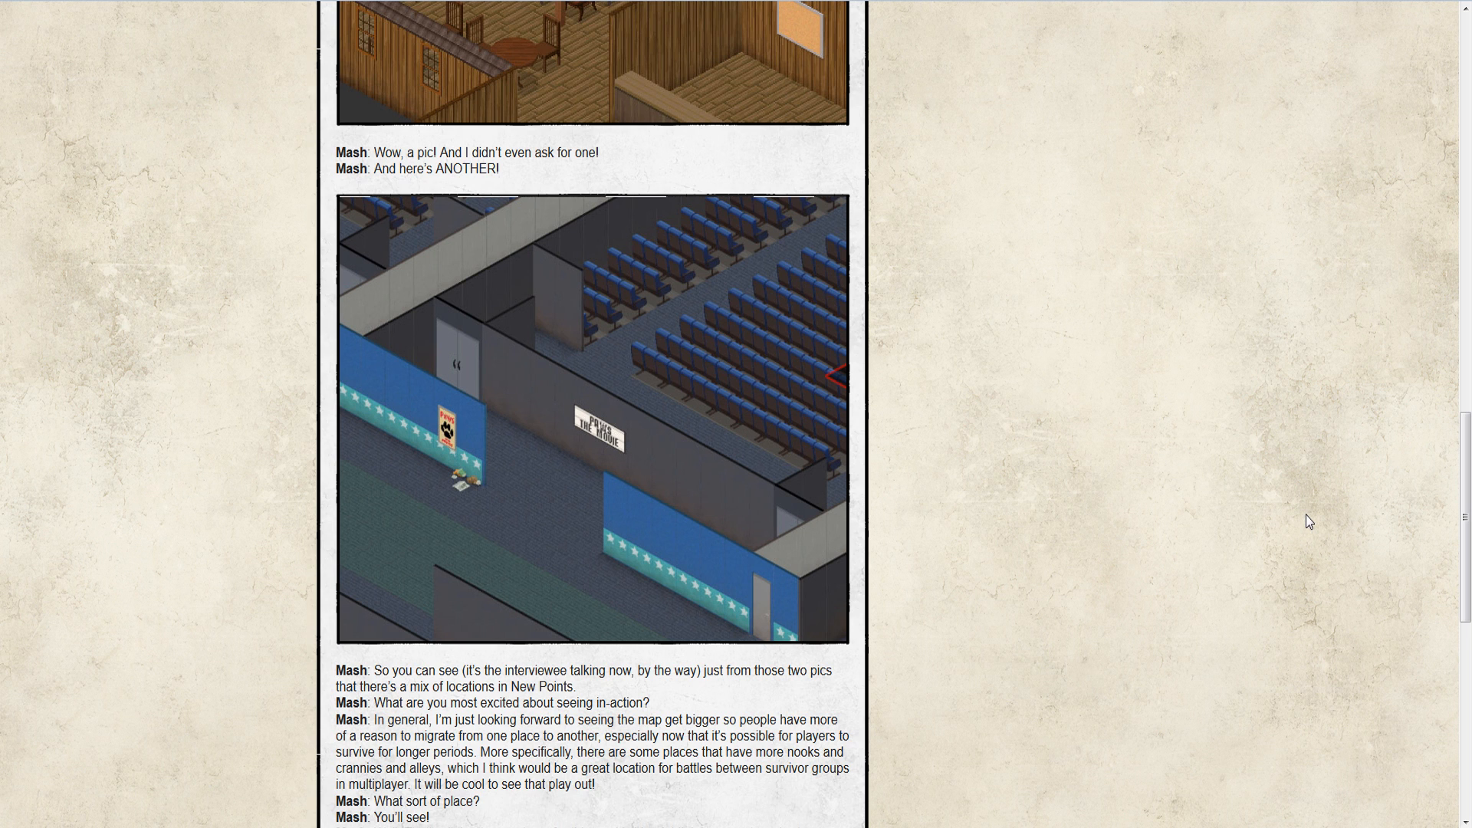
{"action": "scroll", "scroll_direction": "down", "scroll_amount": 3}
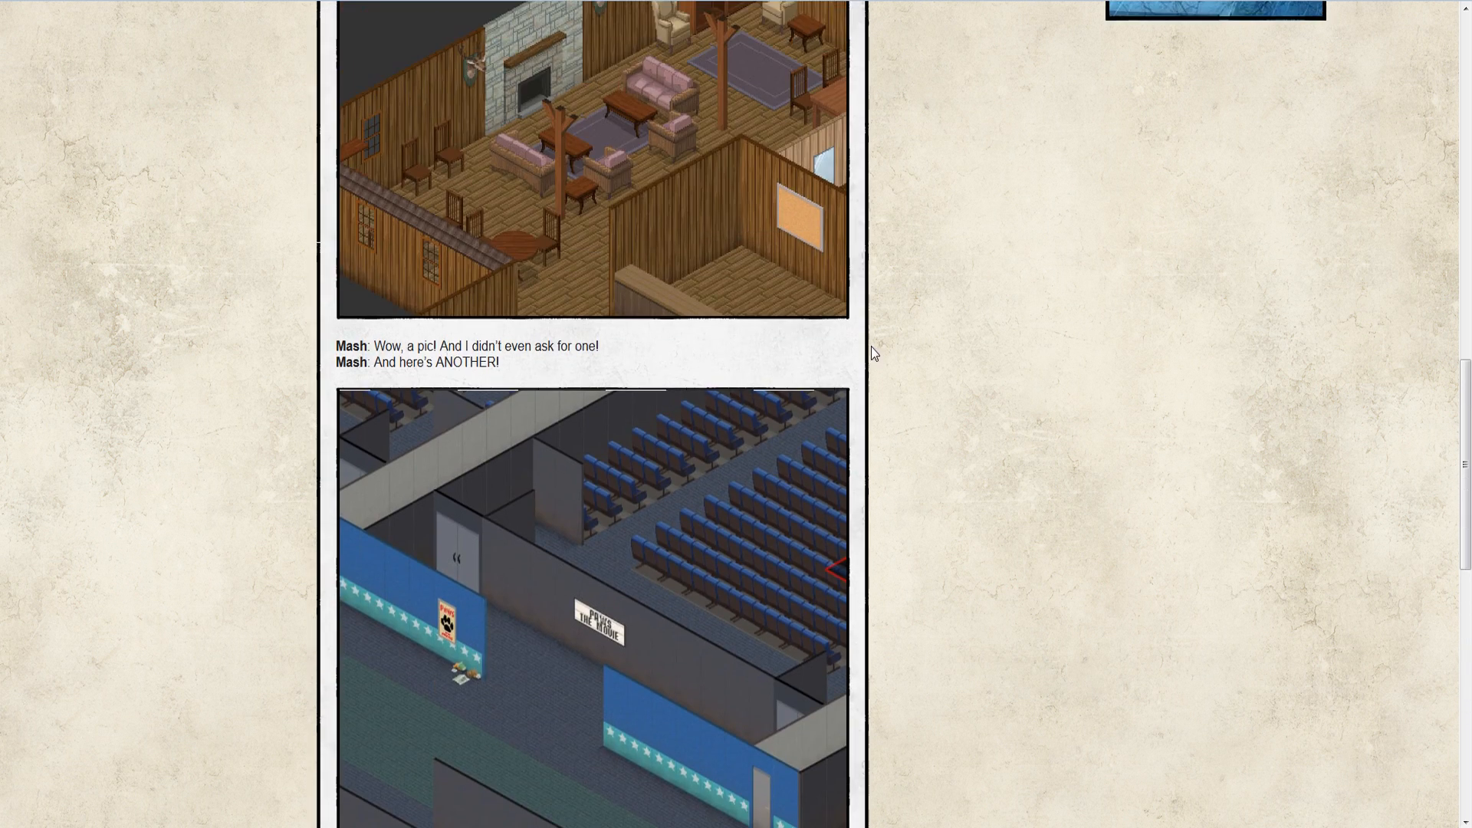
{"action": "scroll", "scroll_direction": "up", "scroll_amount": 3}
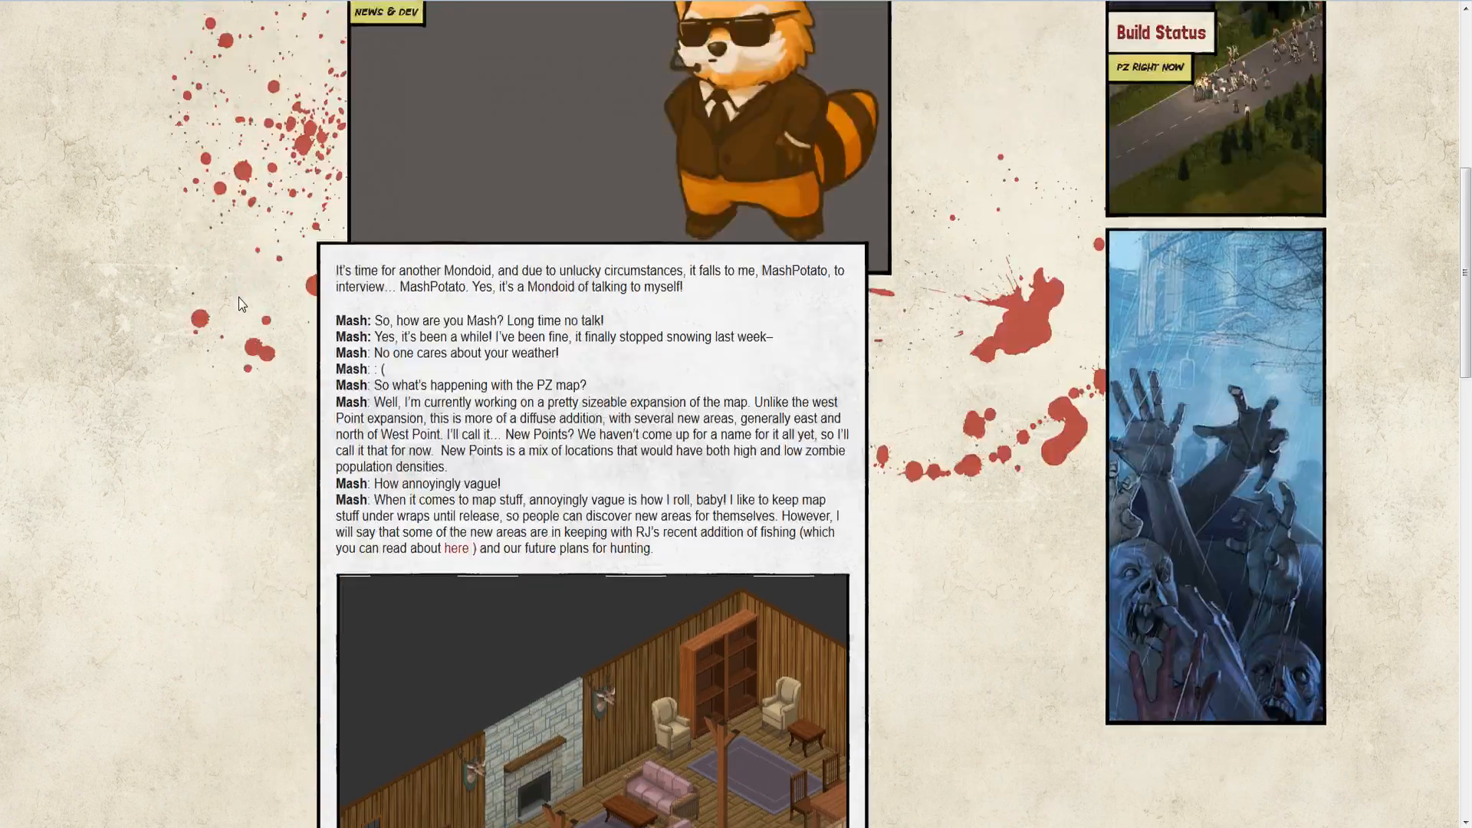
{"action": "scroll", "scroll_direction": "up", "scroll_amount": 3}
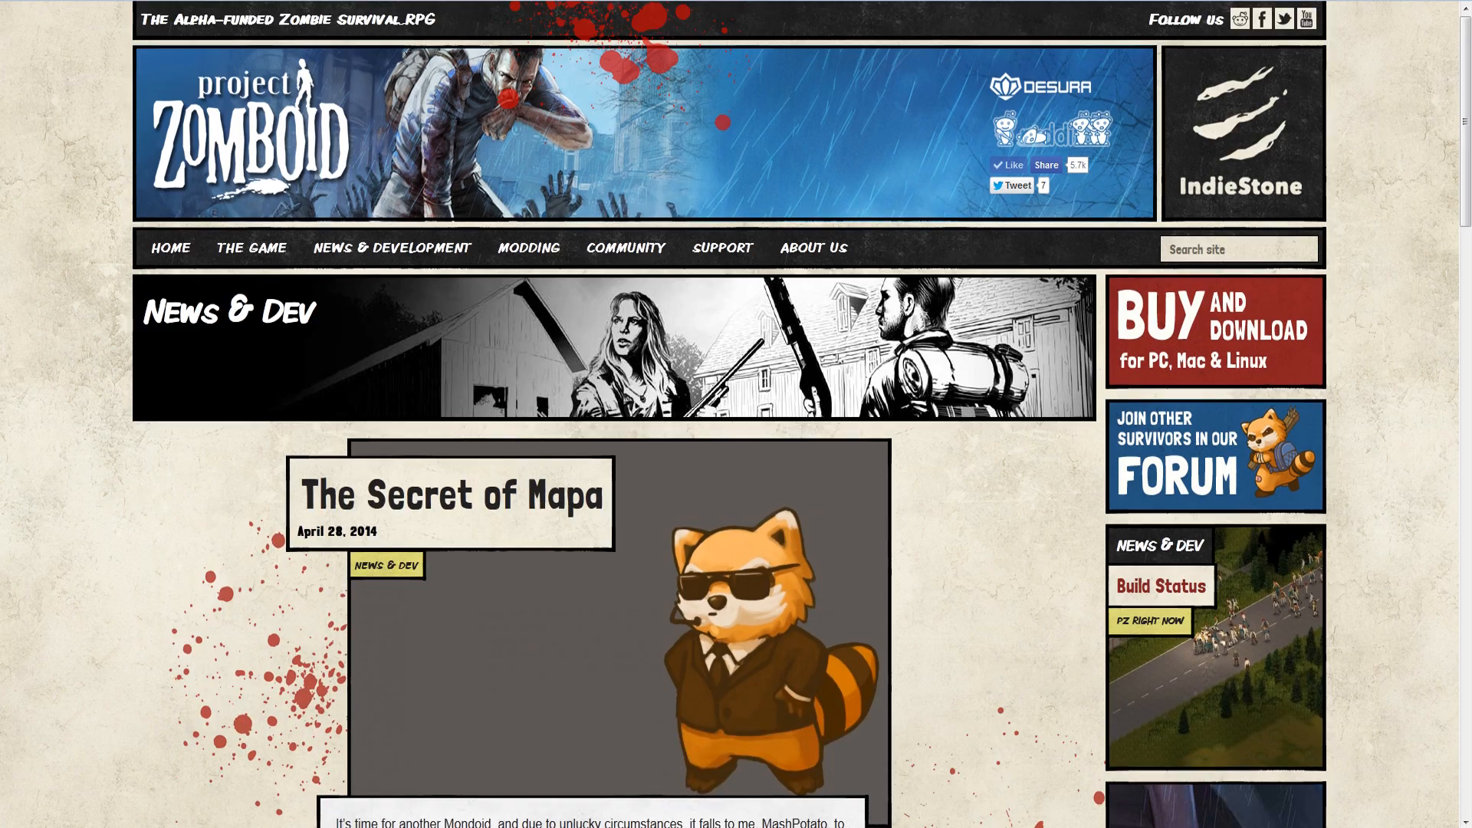